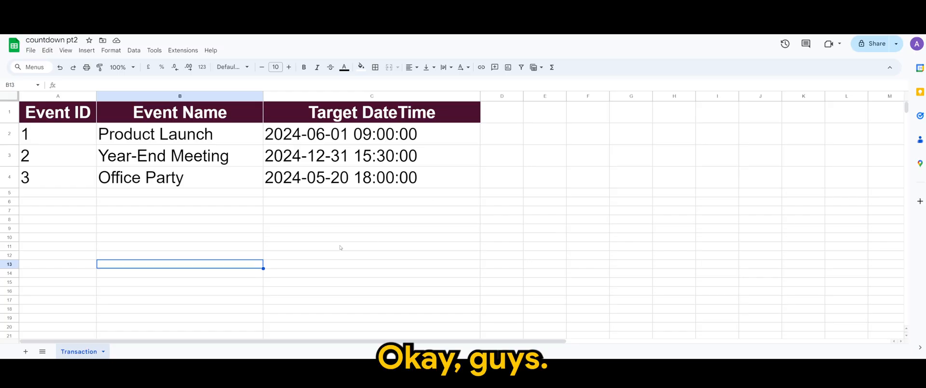
{"action": "mouse_move", "coordinate": [172, 241]}
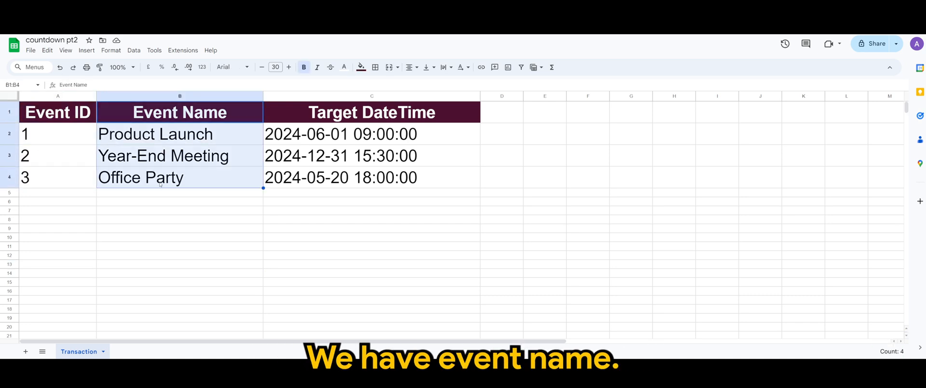
Review the Product Launch and Office Party events and their target date-times in the Transaction data
{"action": "left_click", "coordinate": [155, 134]}
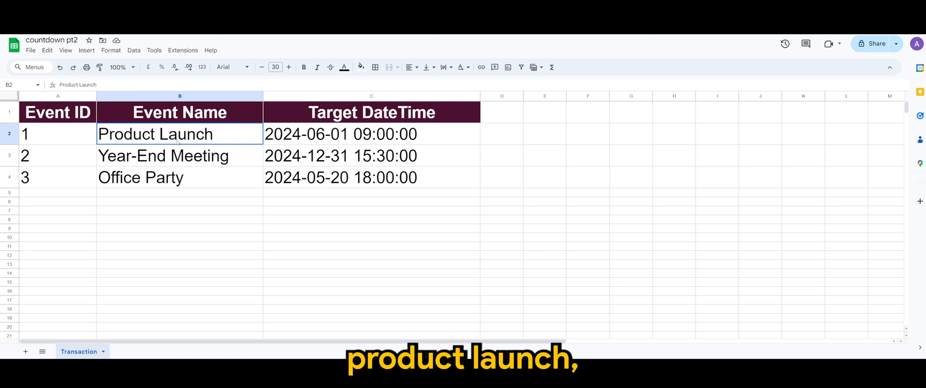
{"action": "left_click", "coordinate": [173, 177]}
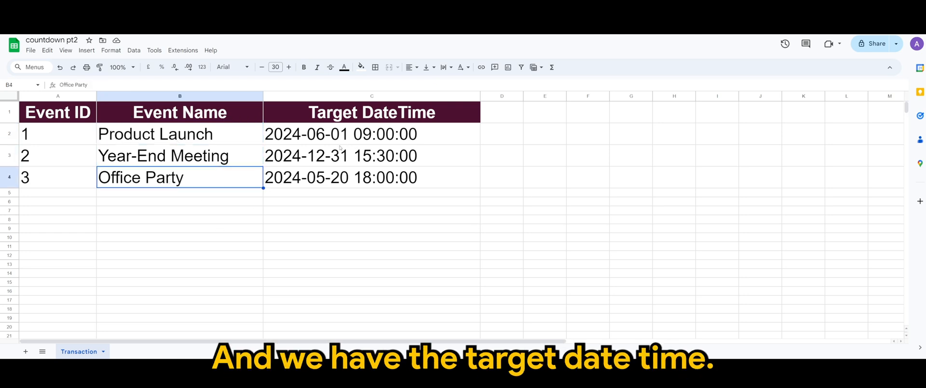
{"action": "left_click", "coordinate": [372, 112]}
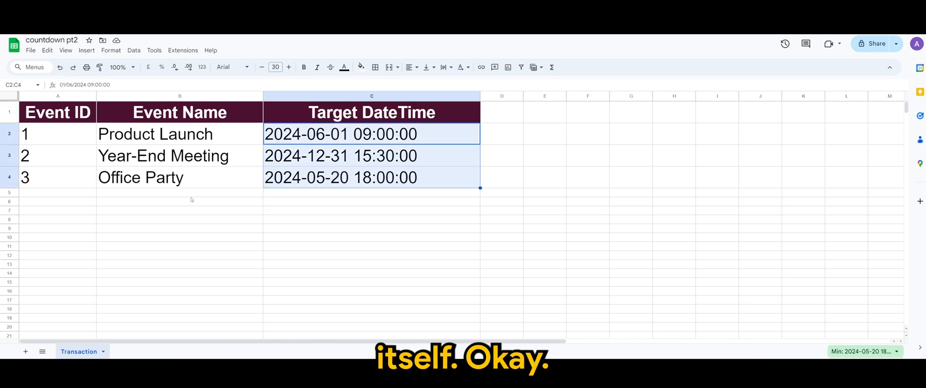
{"action": "left_click", "coordinate": [370, 227]}
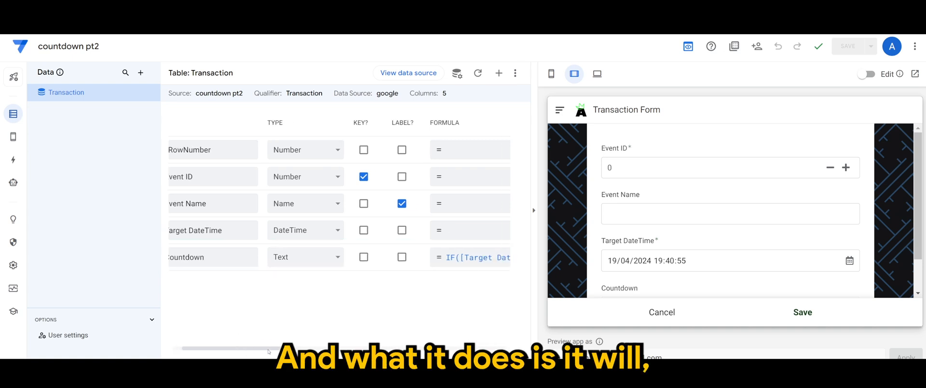
Open the Countdown column's formula in the Expression Assistant for editing
{"action": "left_click", "coordinate": [449, 256]}
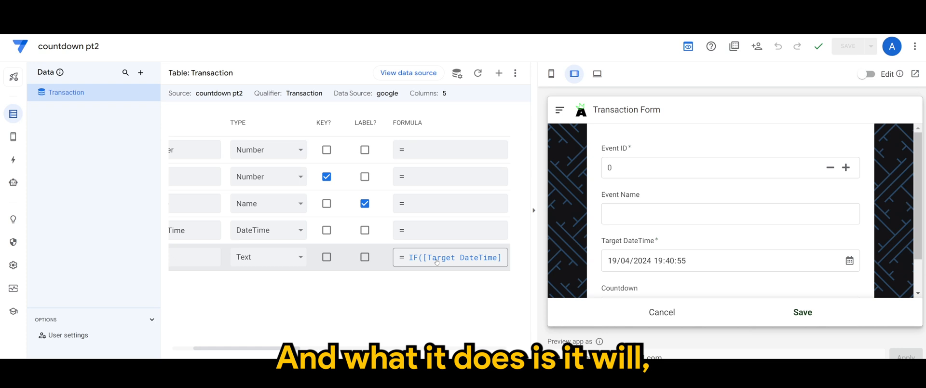
{"action": "scroll", "scroll_direction": "left", "scroll_amount": 3}
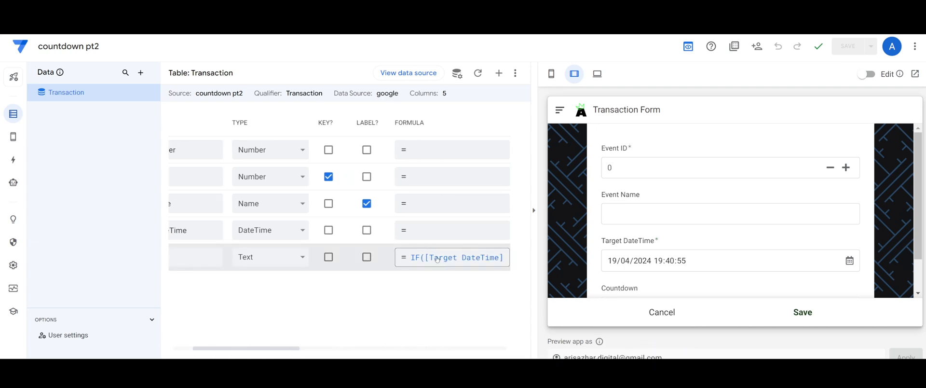
{"action": "left_click", "coordinate": [452, 256]}
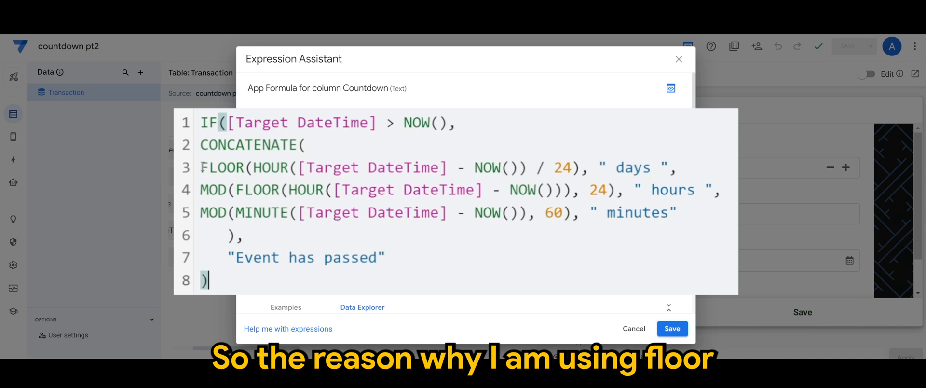
{"action": "double_click", "coordinate": [220, 167]}
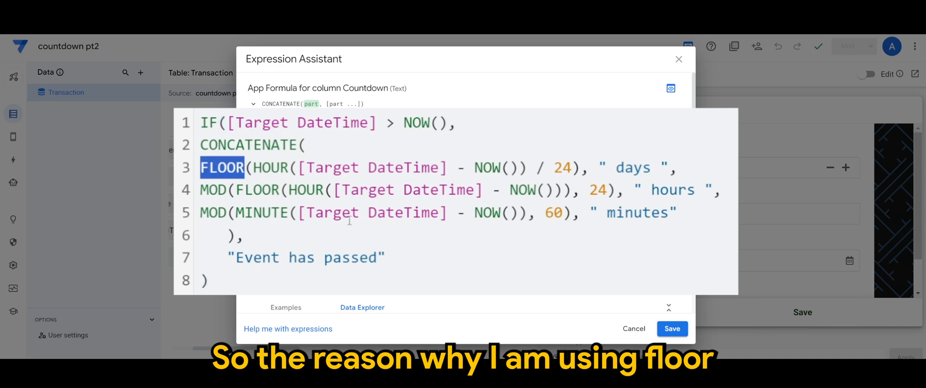
{"action": "mouse_move", "coordinate": [420, 235]}
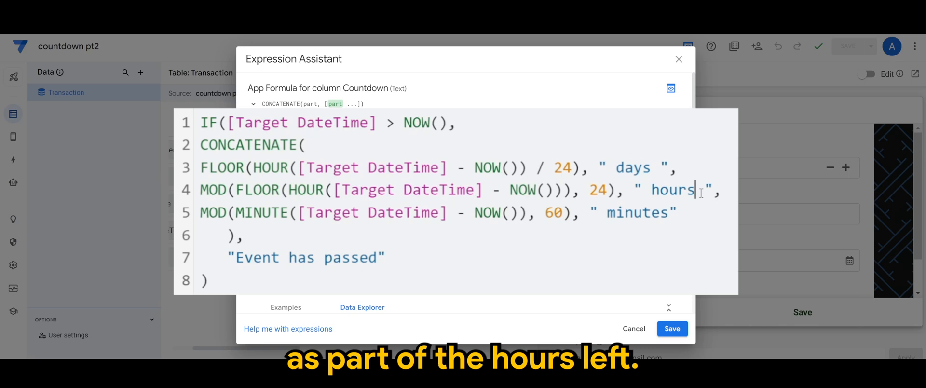
{"action": "double_click", "coordinate": [674, 189]}
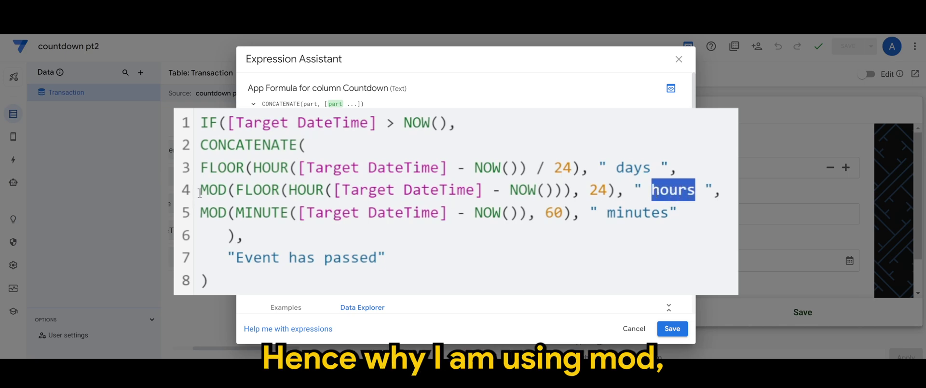
{"action": "double_click", "coordinate": [214, 189]}
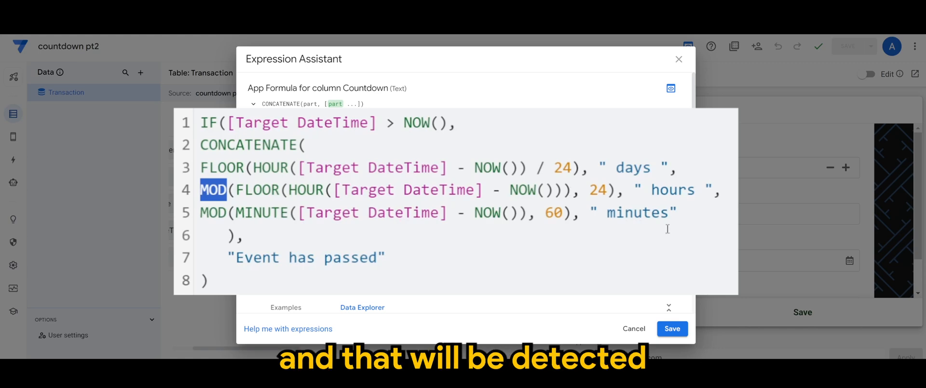
{"action": "left_click_drag", "start_coordinate": [235, 190], "coordinate": [713, 190]}
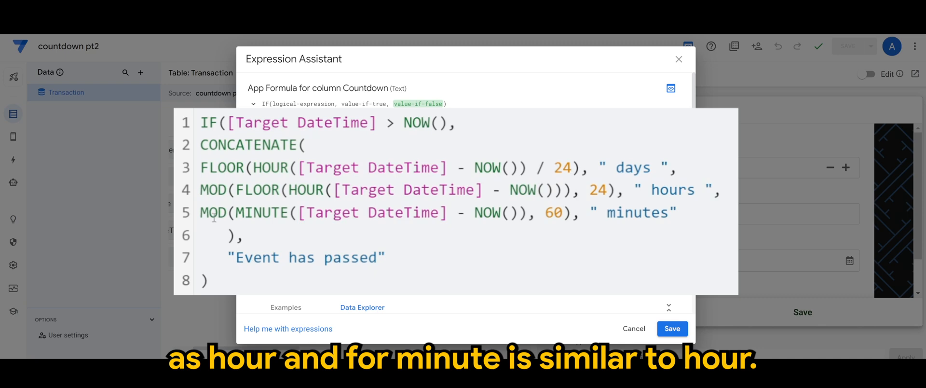
{"action": "left_click", "coordinate": [245, 234]}
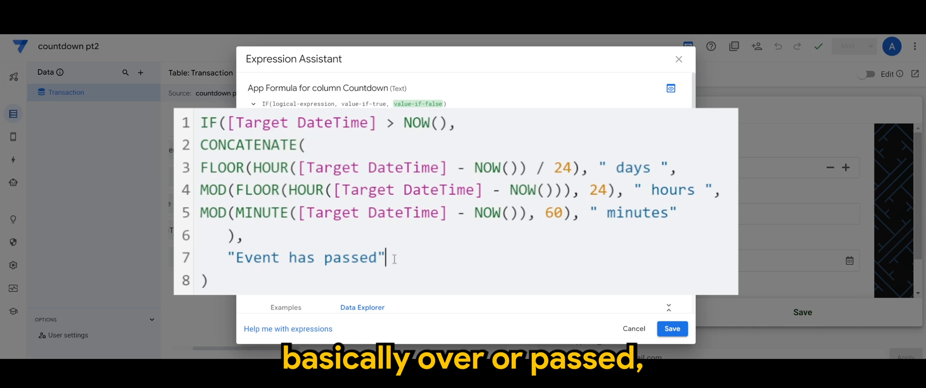
{"action": "double_click", "coordinate": [301, 256]}
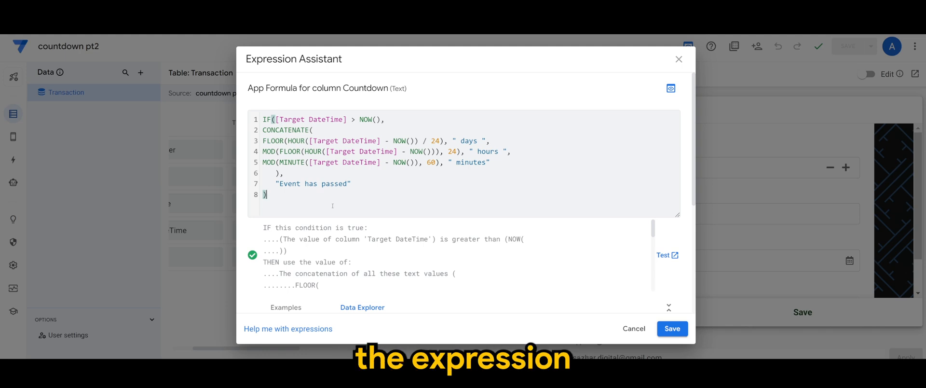
Save the Countdown IF expression returning days, hours and minutes left or 'Event has passed'
{"action": "key", "text": "ctrl+a"}
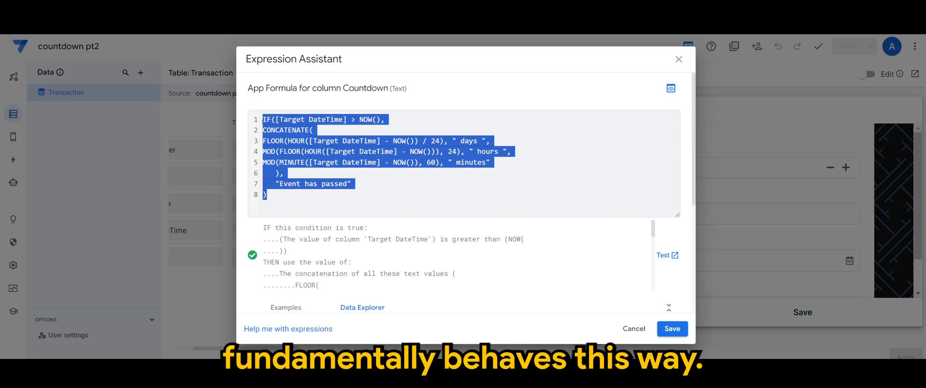
{"action": "left_click", "coordinate": [387, 207]}
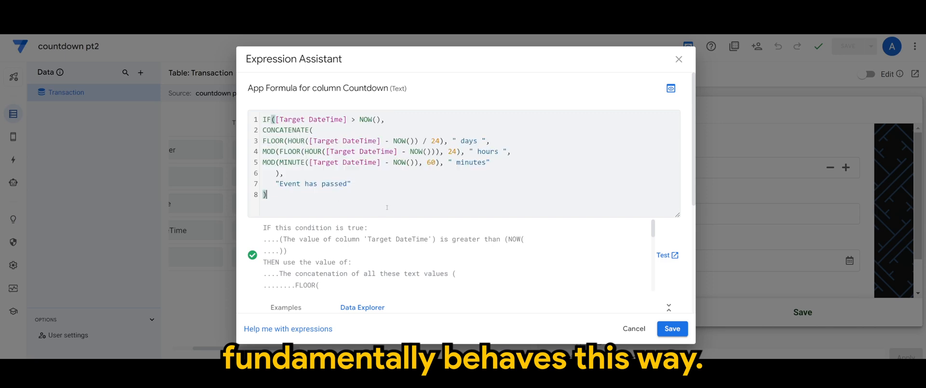
{"action": "left_click", "coordinate": [672, 327]}
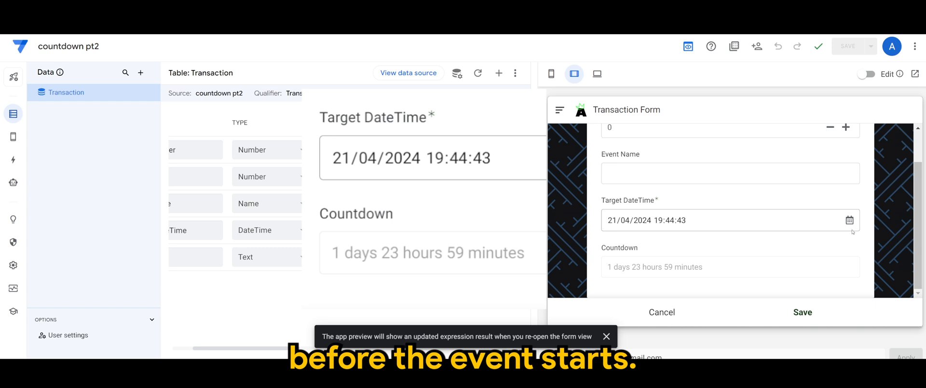
Enter past target date 30/03/2024 so Countdown reads 'Event has passed', then discard the test form
{"action": "left_click", "coordinate": [612, 220]}
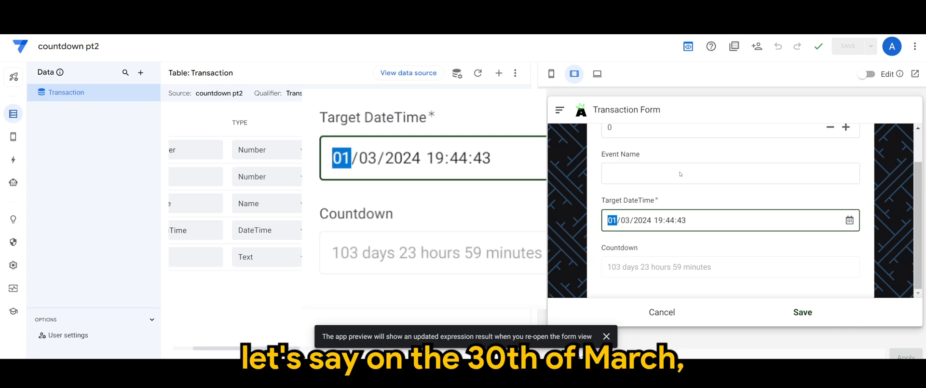
{"action": "type", "text": "30"}
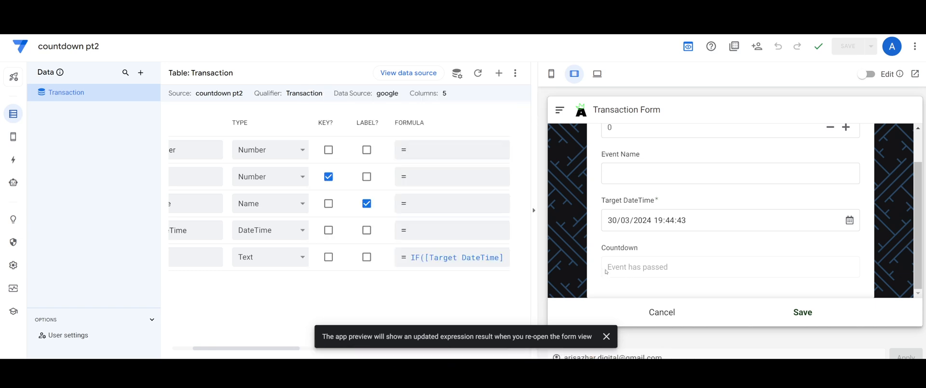
{"action": "double_click", "coordinate": [636, 267]}
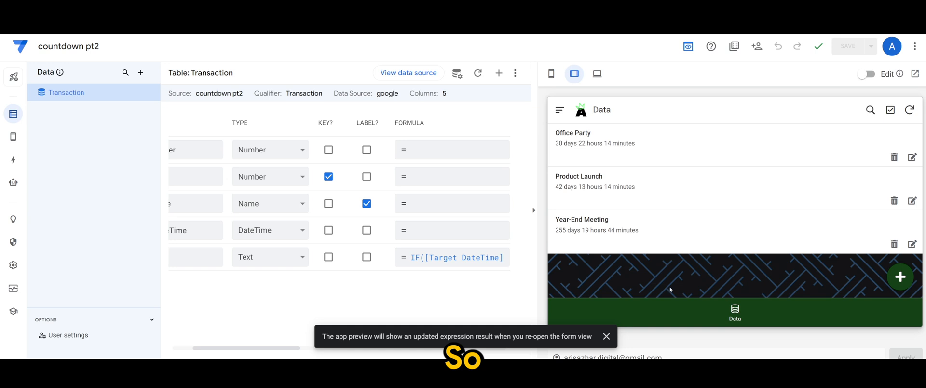
{"action": "mouse_move", "coordinate": [650, 279]}
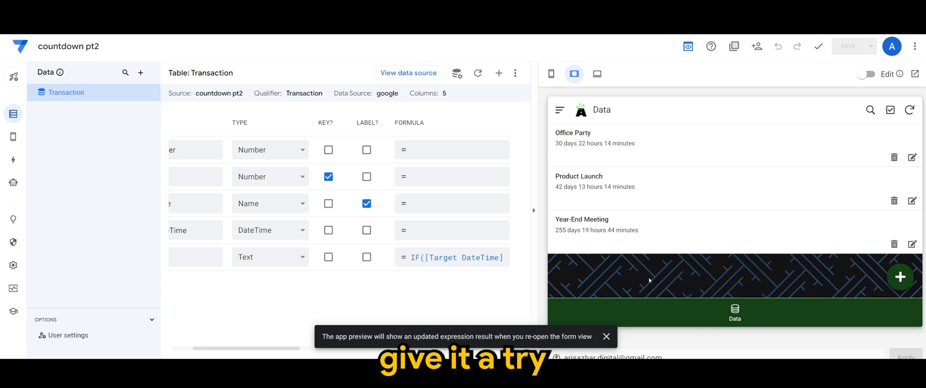